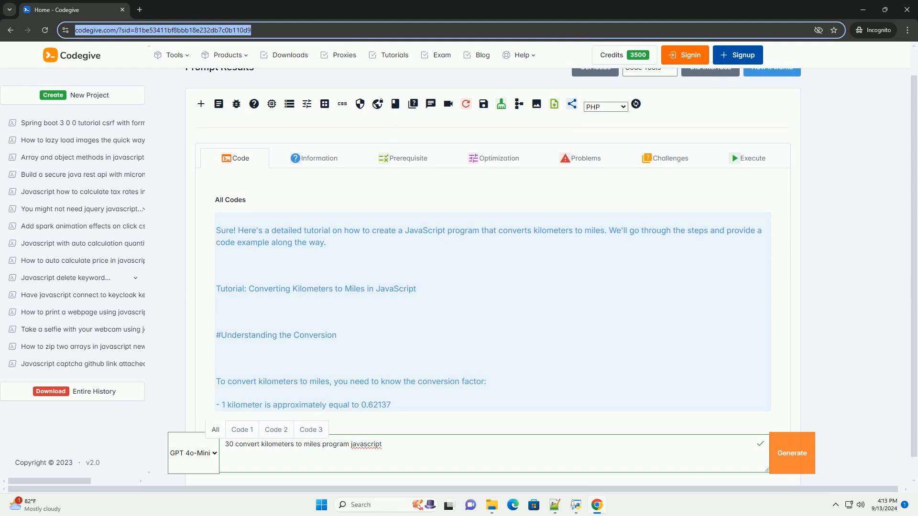
{"action": "scroll", "scroll_direction": "down", "scroll_amount": 3}
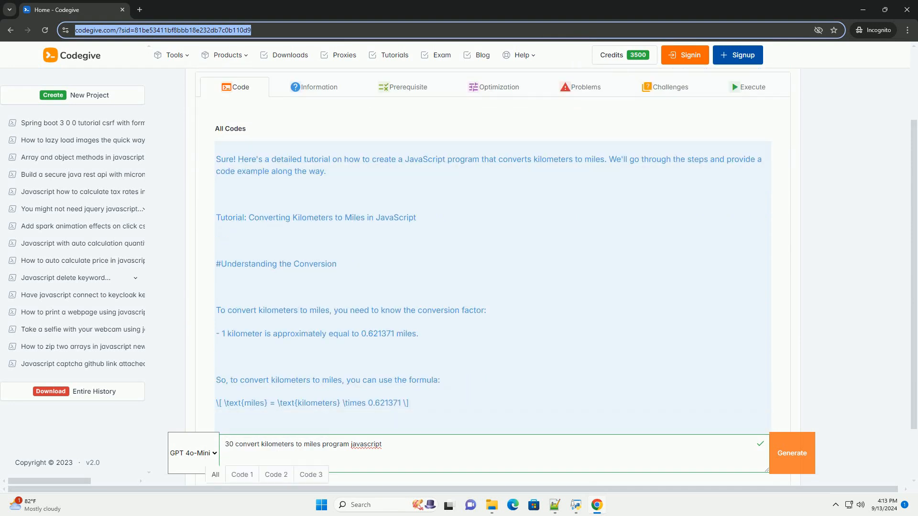
{"action": "scroll", "scroll_direction": "down", "scroll_amount": 3}
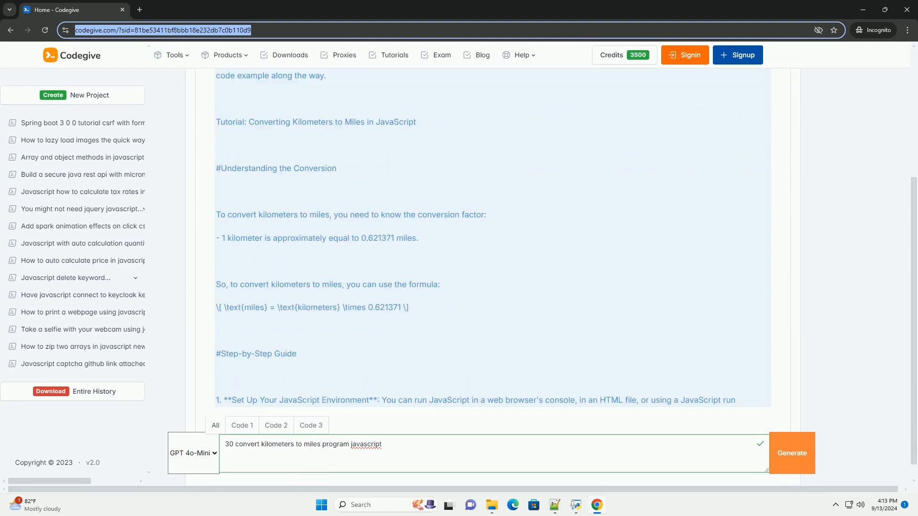
{"action": "scroll", "scroll_direction": "down", "scroll_amount": 3}
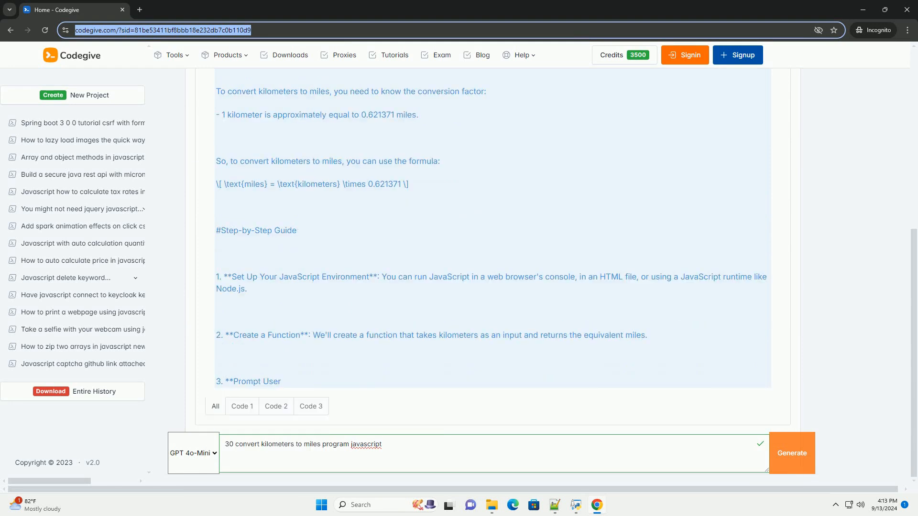
{"action": "scroll", "scroll_direction": "down", "scroll_amount": 3}
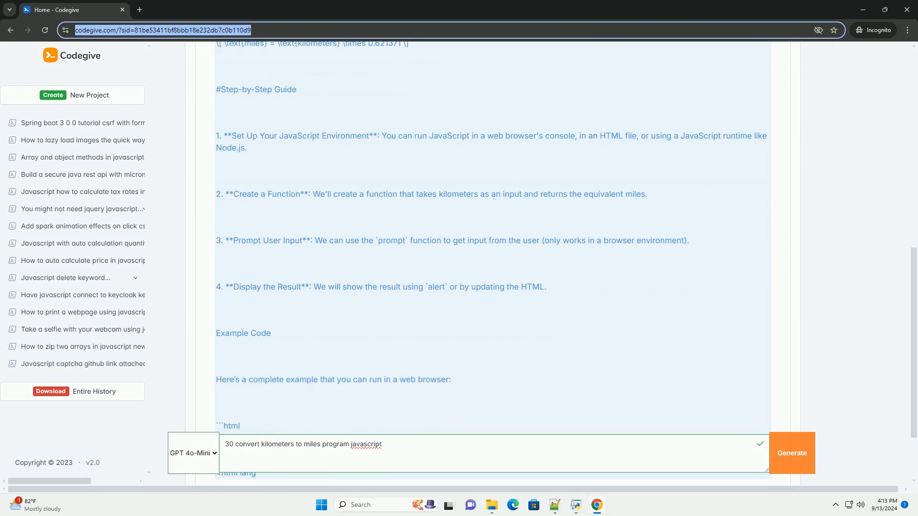
{"action": "scroll", "scroll_direction": "down", "scroll_amount": 3}
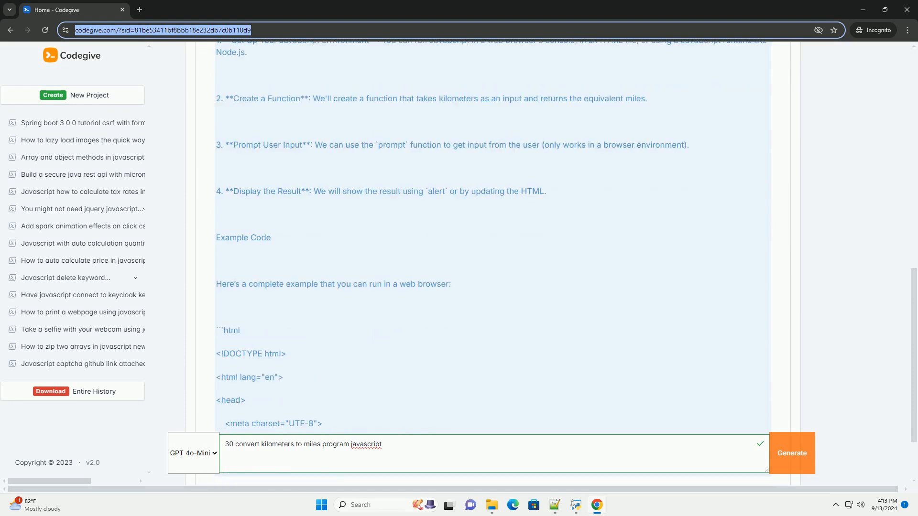
{"action": "scroll", "scroll_direction": "down", "scroll_amount": 3}
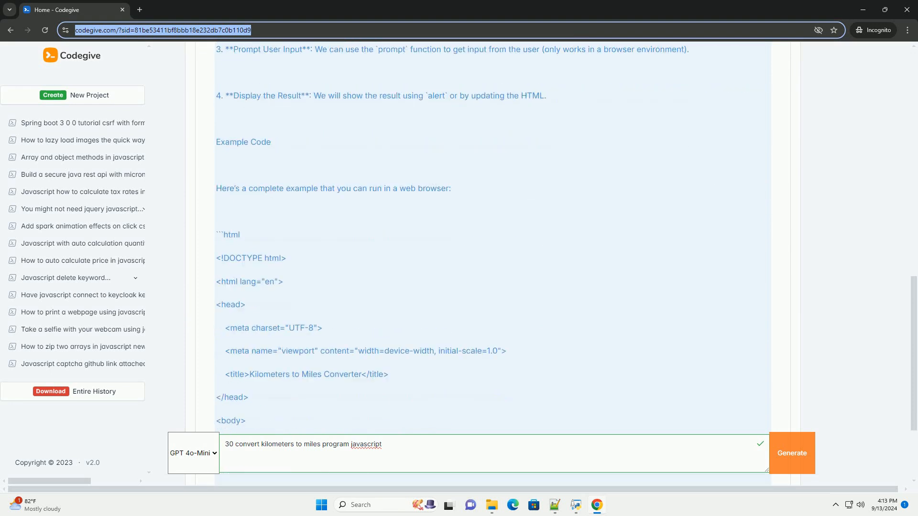
{"action": "scroll", "scroll_direction": "down", "scroll_amount": 3}
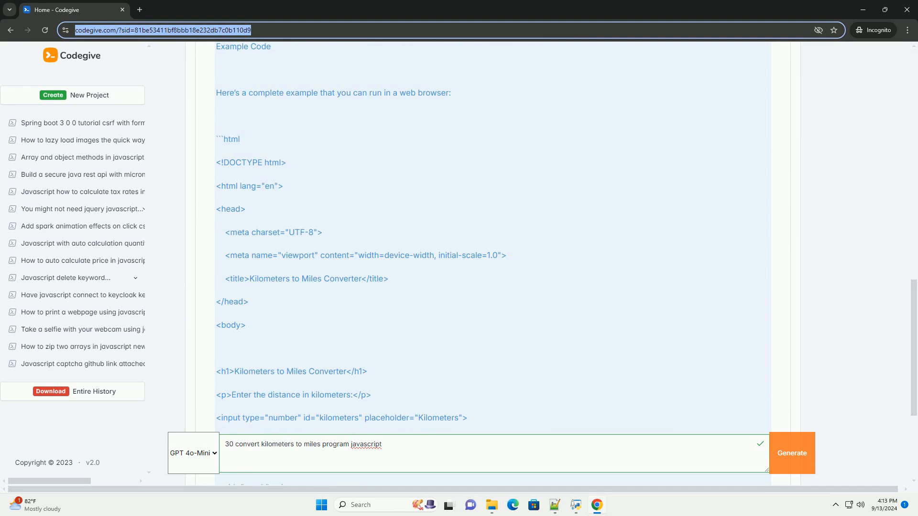
{"action": "scroll", "scroll_direction": "down", "scroll_amount": 3}
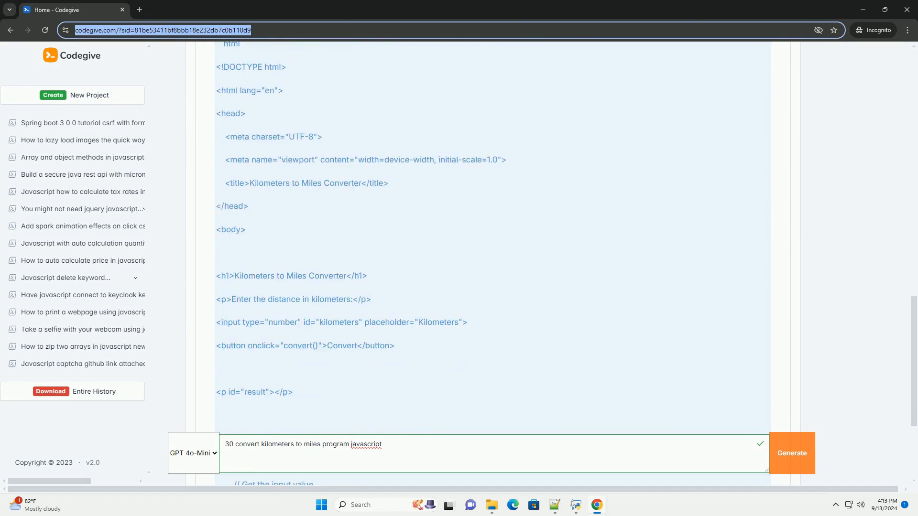
{"action": "scroll", "scroll_direction": "down", "scroll_amount": 3}
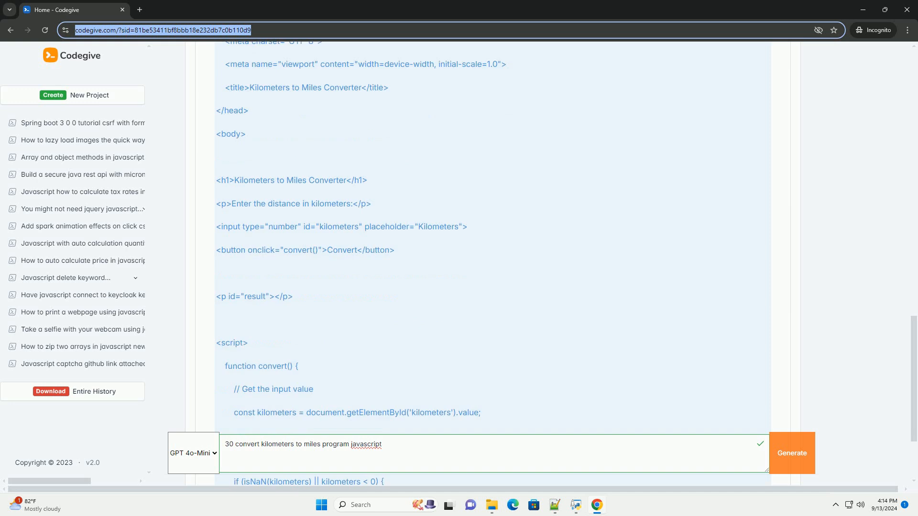
{"action": "scroll", "scroll_direction": "down", "scroll_amount": 3}
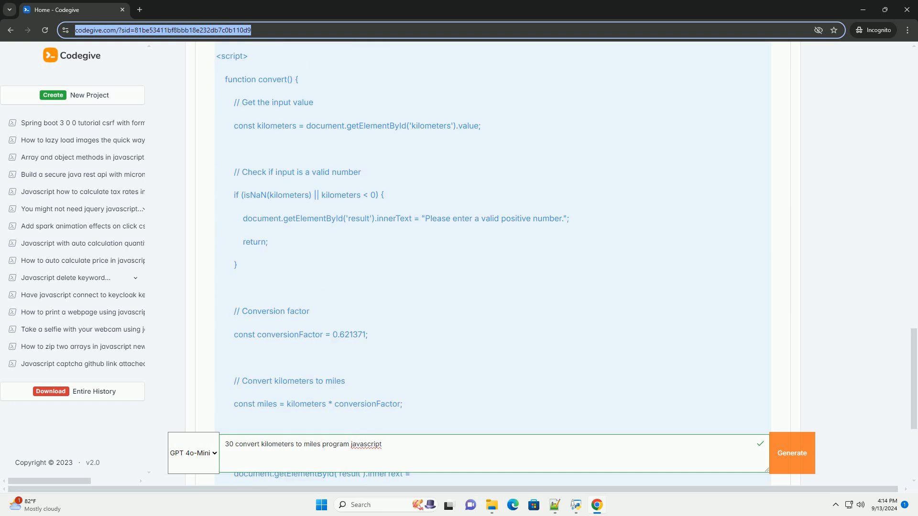
{"action": "scroll", "scroll_direction": "down", "scroll_amount": 3}
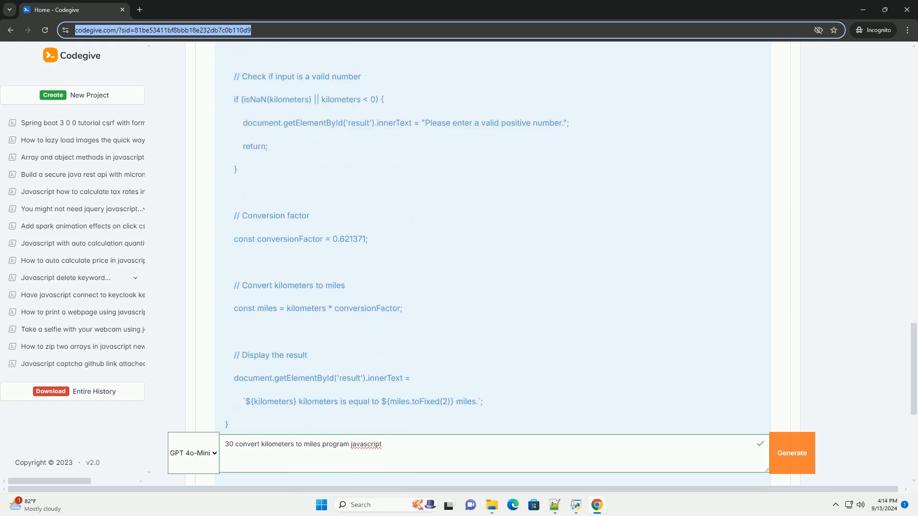
{"action": "scroll", "scroll_direction": "down", "scroll_amount": 3}
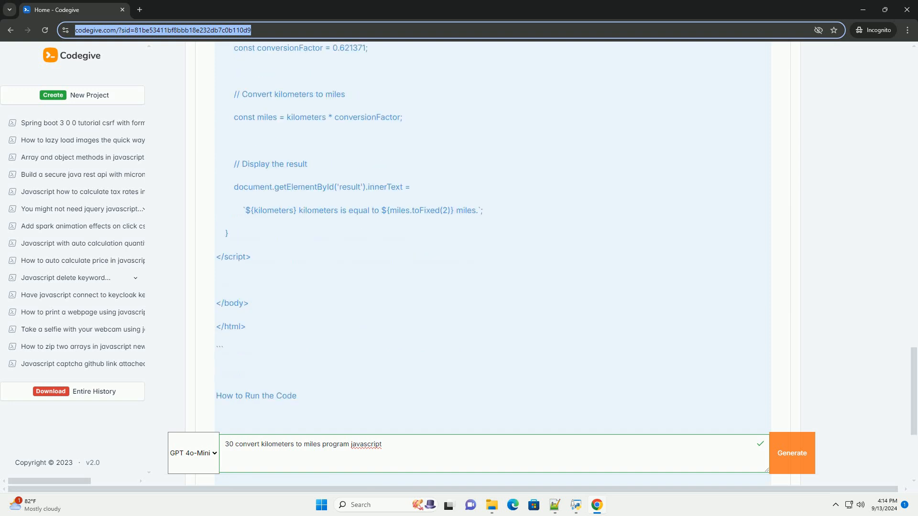
{"action": "scroll", "scroll_direction": "down", "scroll_amount": 3}
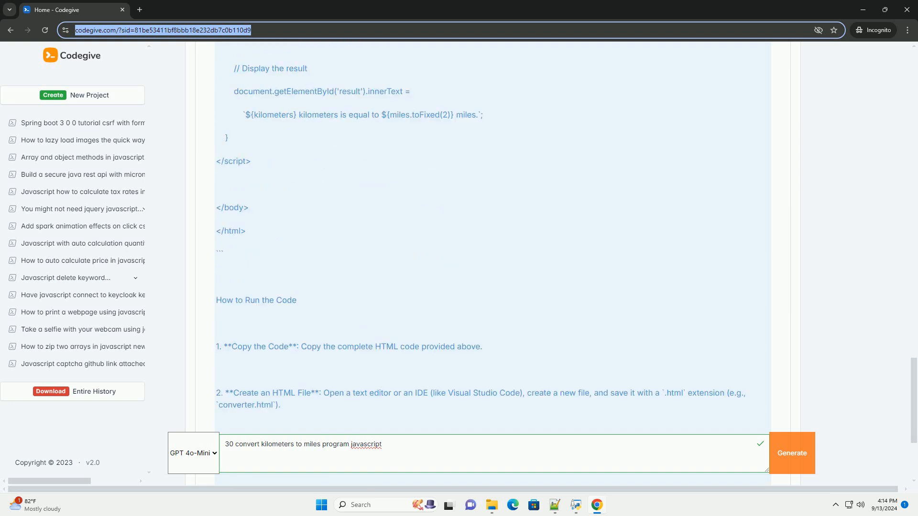
{"action": "scroll", "scroll_direction": "down", "scroll_amount": 3}
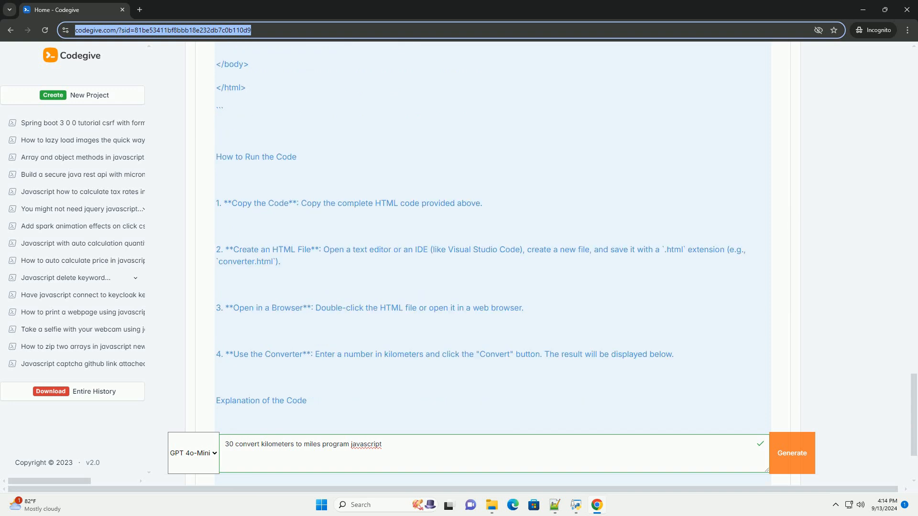
{"action": "scroll", "scroll_direction": "down", "scroll_amount": 3}
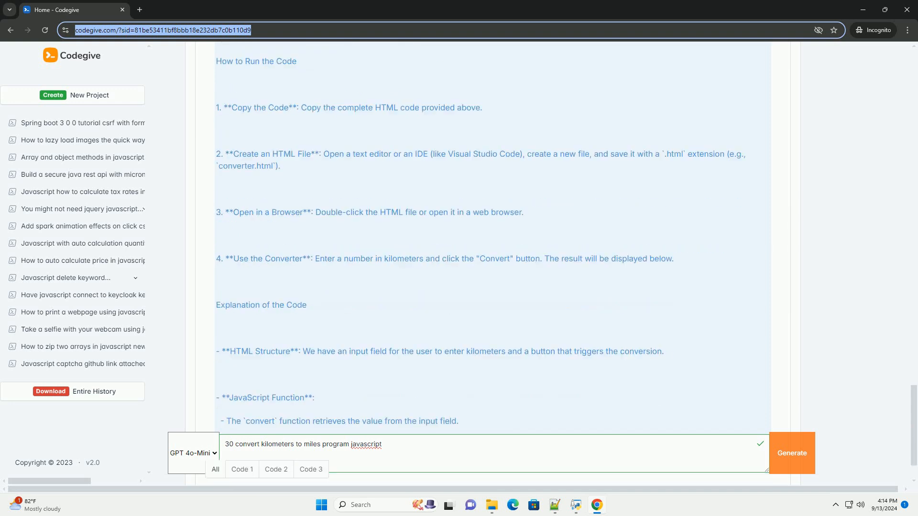
{"action": "scroll", "scroll_direction": "down", "scroll_amount": 3}
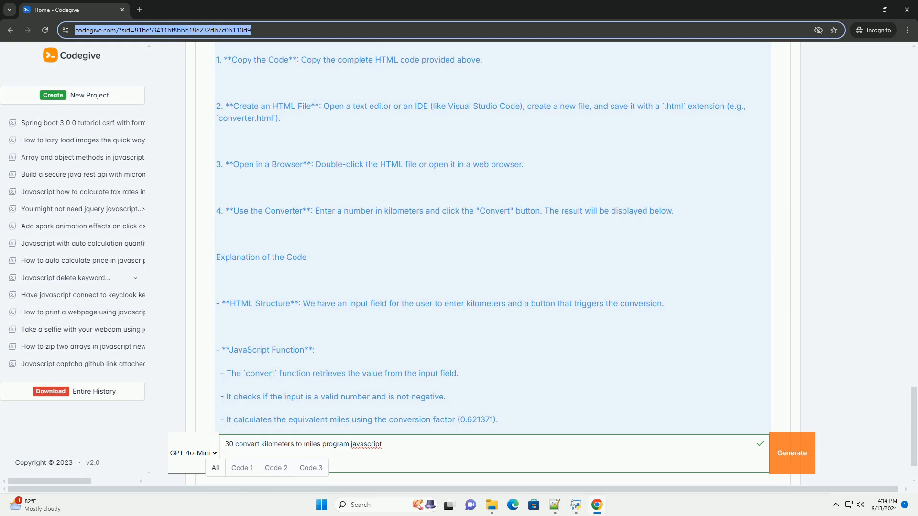
{"action": "scroll", "scroll_direction": "down", "scroll_amount": 3}
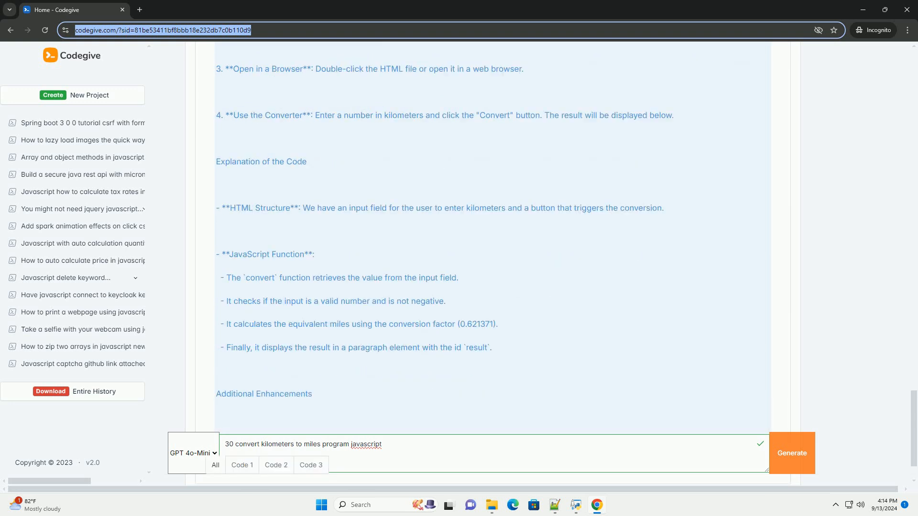
{"action": "scroll", "scroll_direction": "down", "scroll_amount": 3}
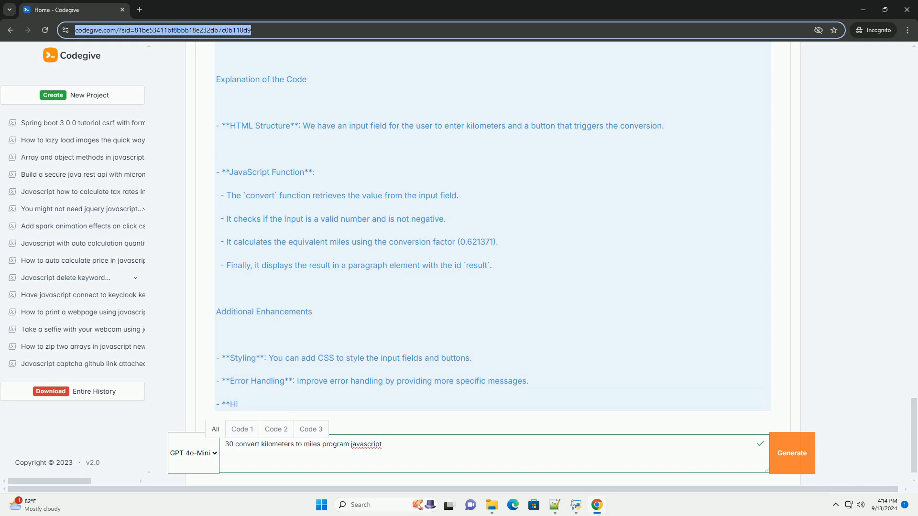
{"action": "scroll", "scroll_direction": "down", "scroll_amount": 3}
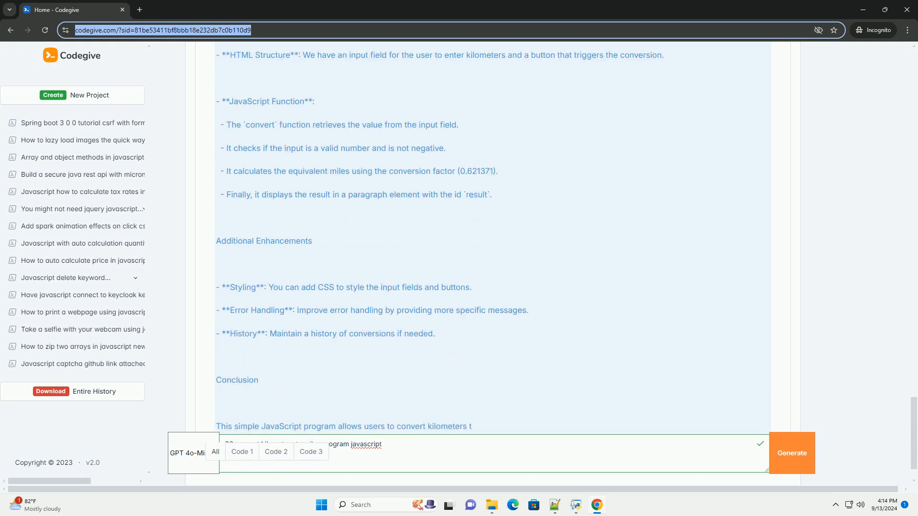
{"action": "scroll", "scroll_direction": "down", "scroll_amount": 3}
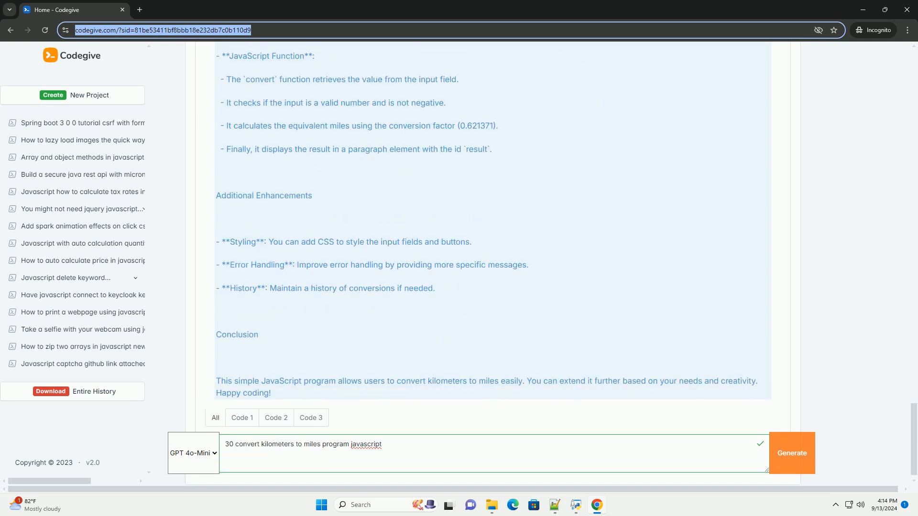